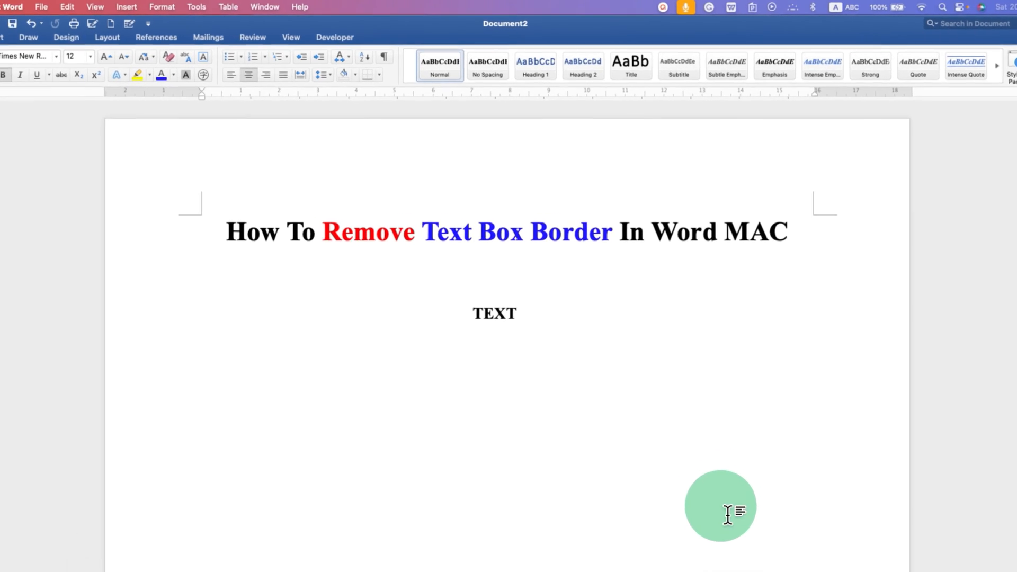
Step: Insert a text box below the title and fill it with the word 'TEXT'
left_click(495, 314)
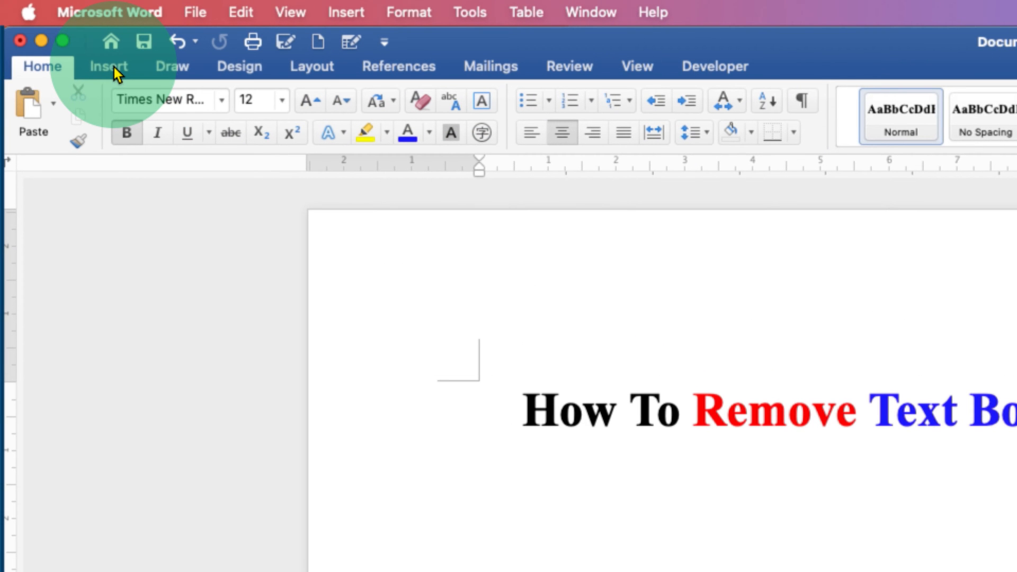
left_click(108, 65)
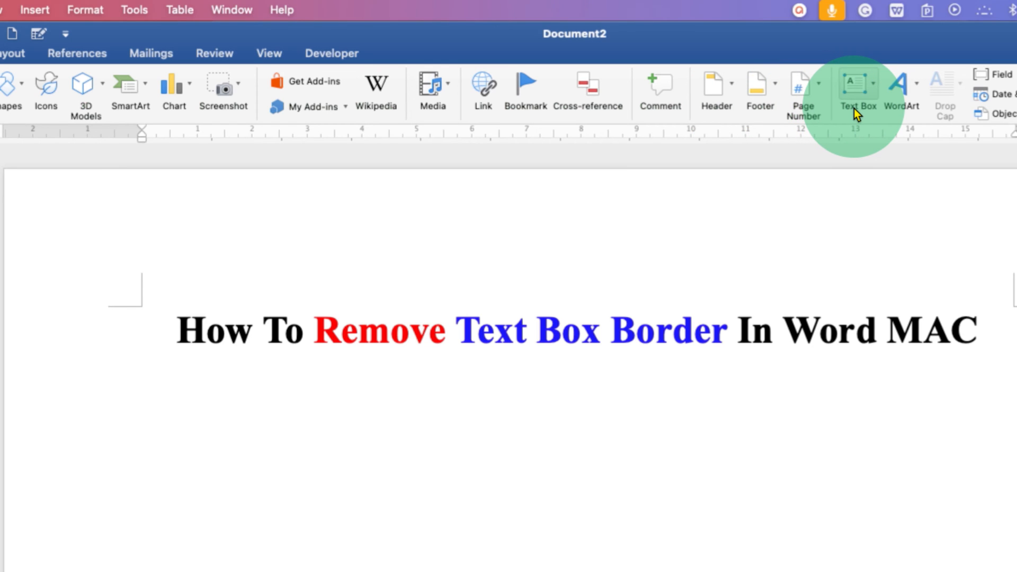
left_click(856, 88)
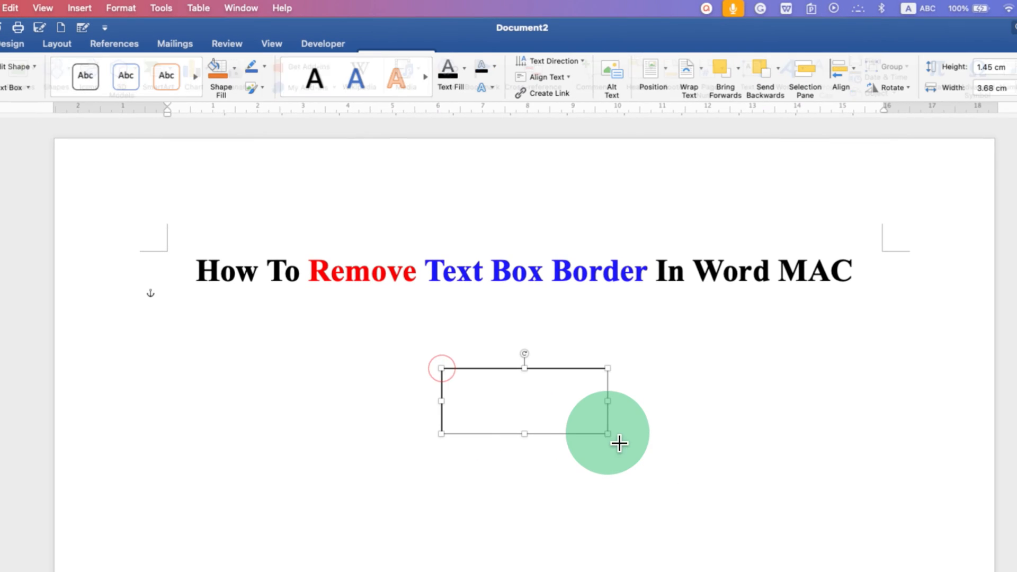
type("T")
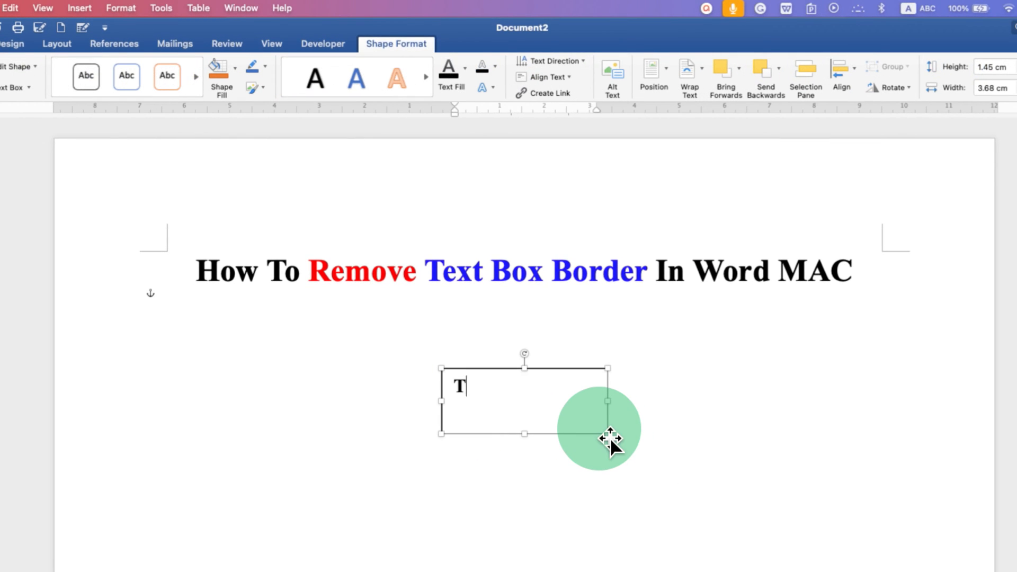
type("EXT")
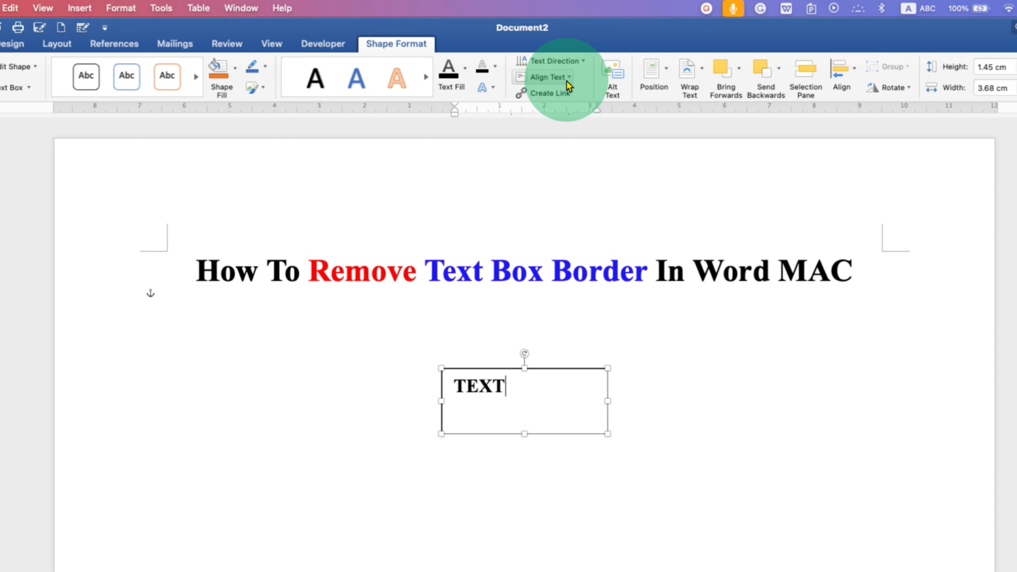
left_click(547, 78)
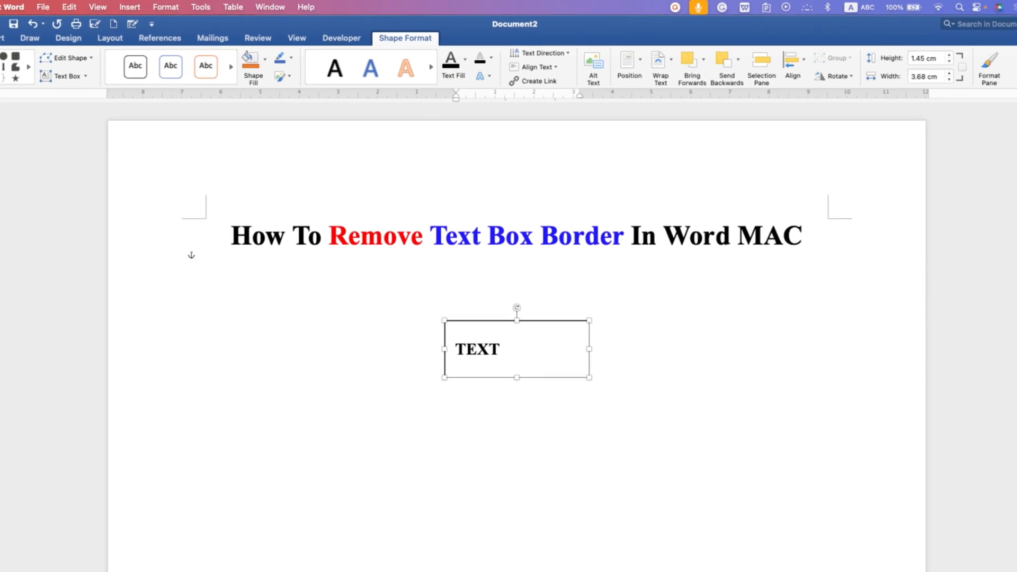
Step: Center 'TEXT' inside the box, then select the whole box and bring up its shortcut menu
left_click(20, 33)
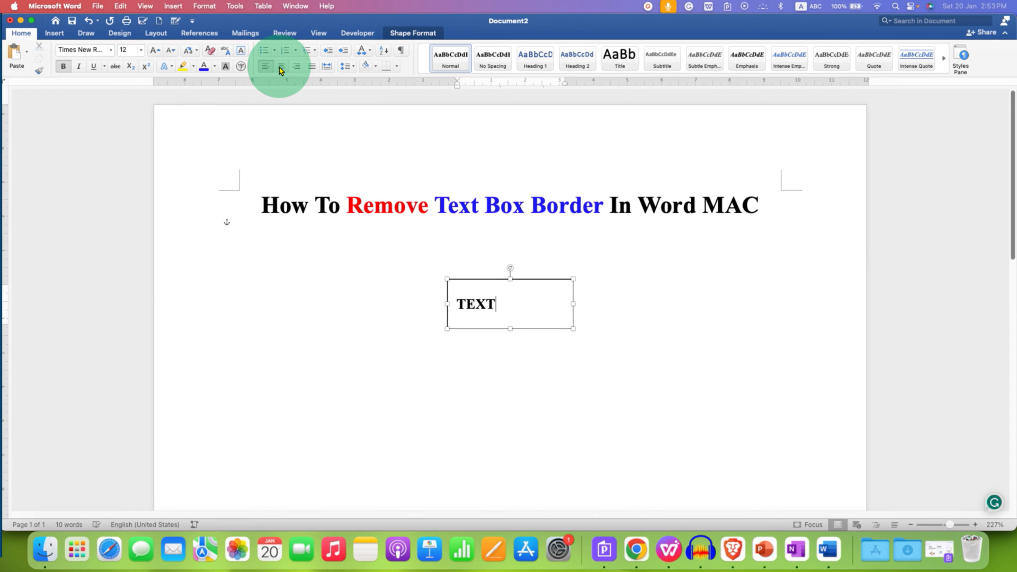
left_click(280, 67)
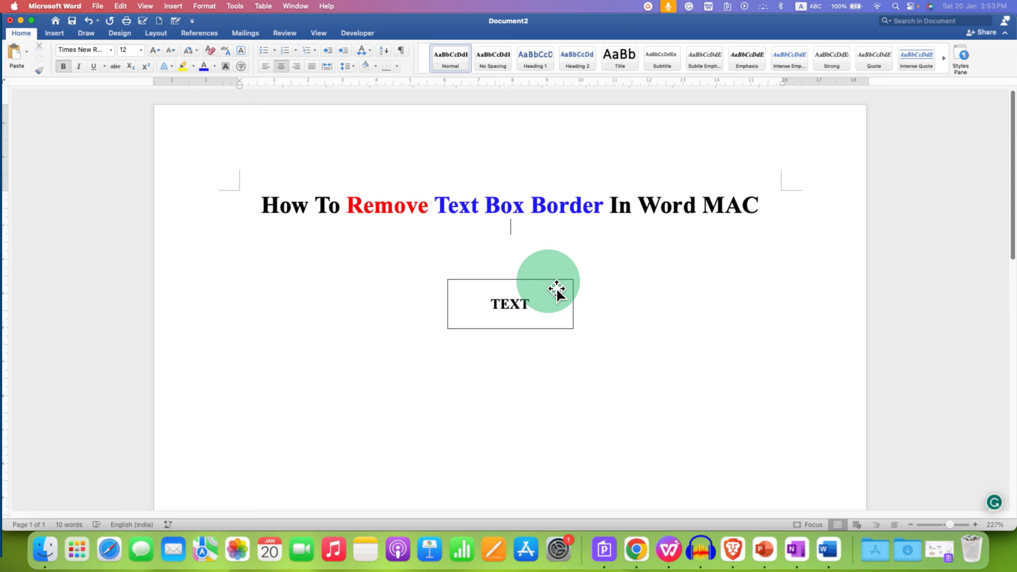
left_click(509, 304)
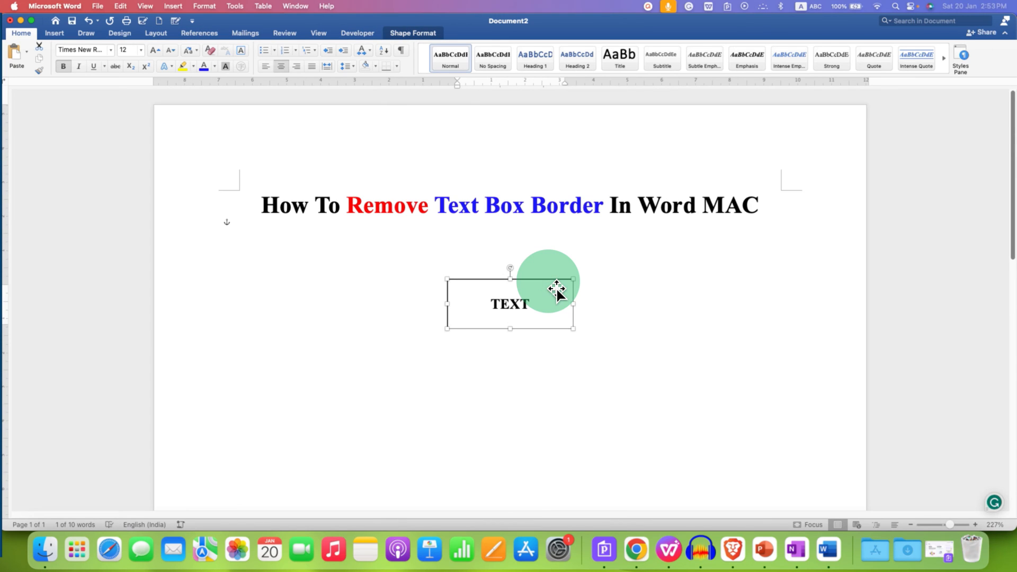
right_click(556, 287)
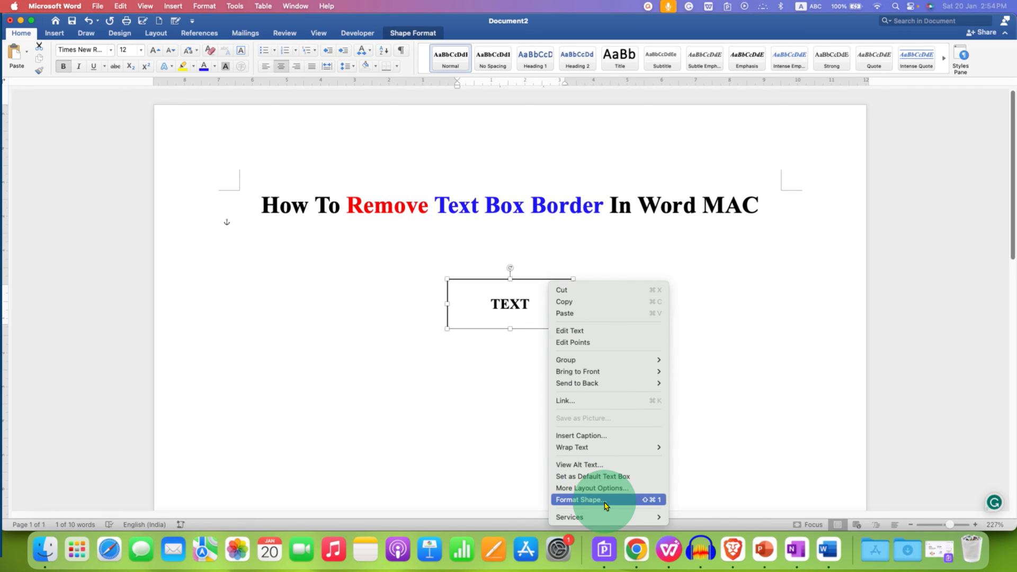
Step: Choose Format Shape to show the text box's formatting pane
left_click(580, 499)
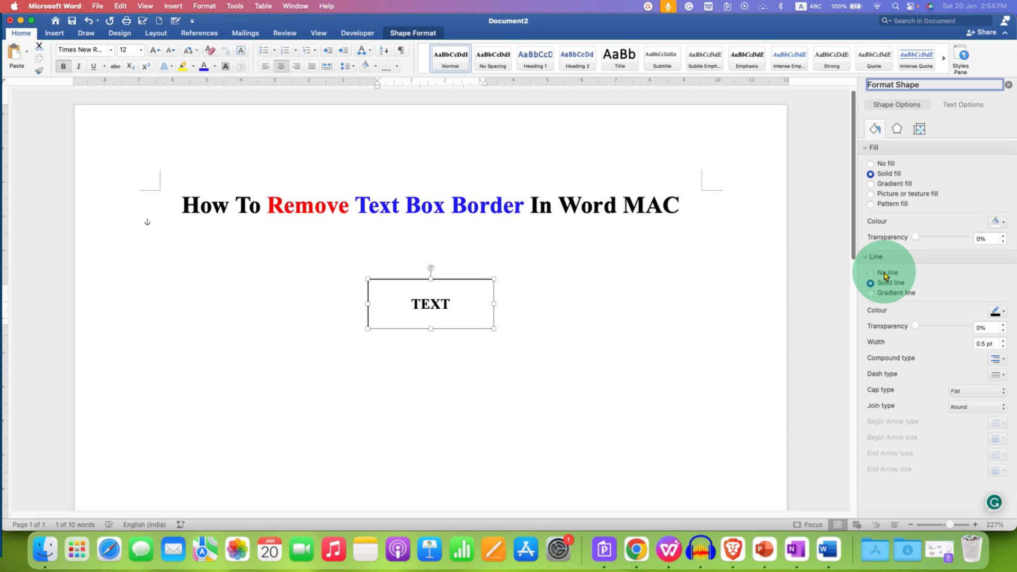
Step: Set the box's line to No line and drag its corner to enlarge it around 'TEXT'
left_click(871, 272)
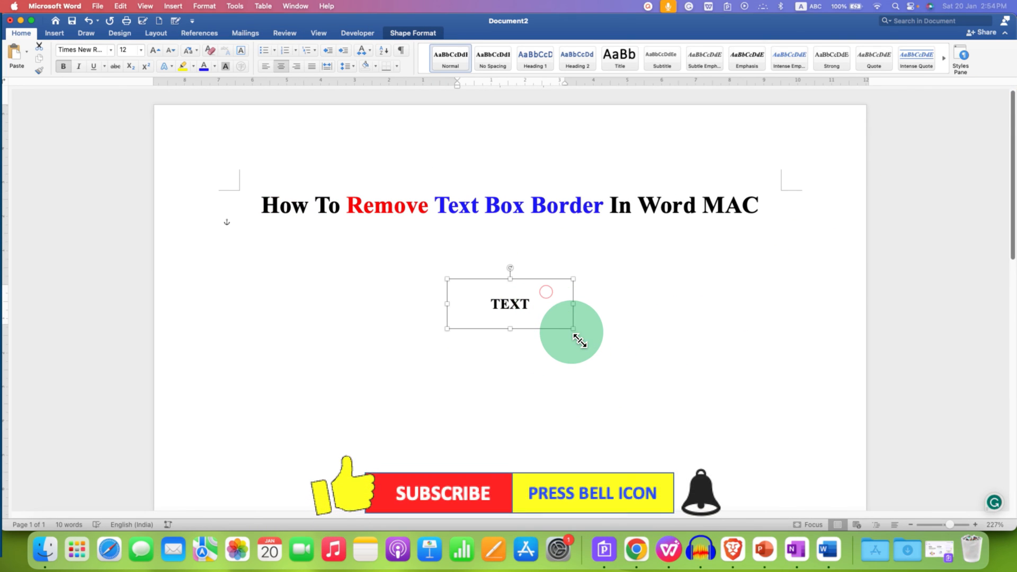
left_click_drag(571, 328, 595, 343)
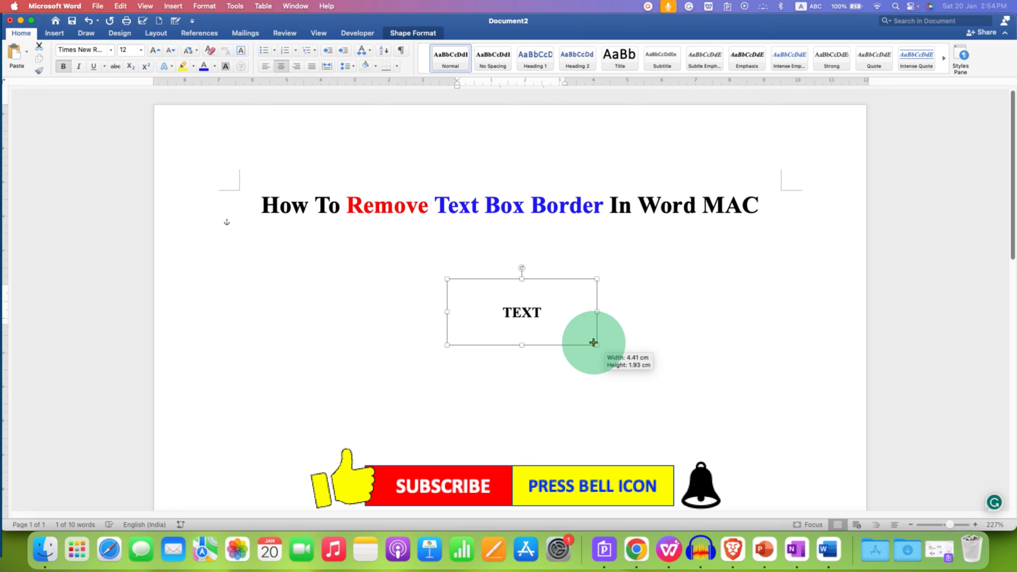
left_click_drag(592, 342, 660, 404)
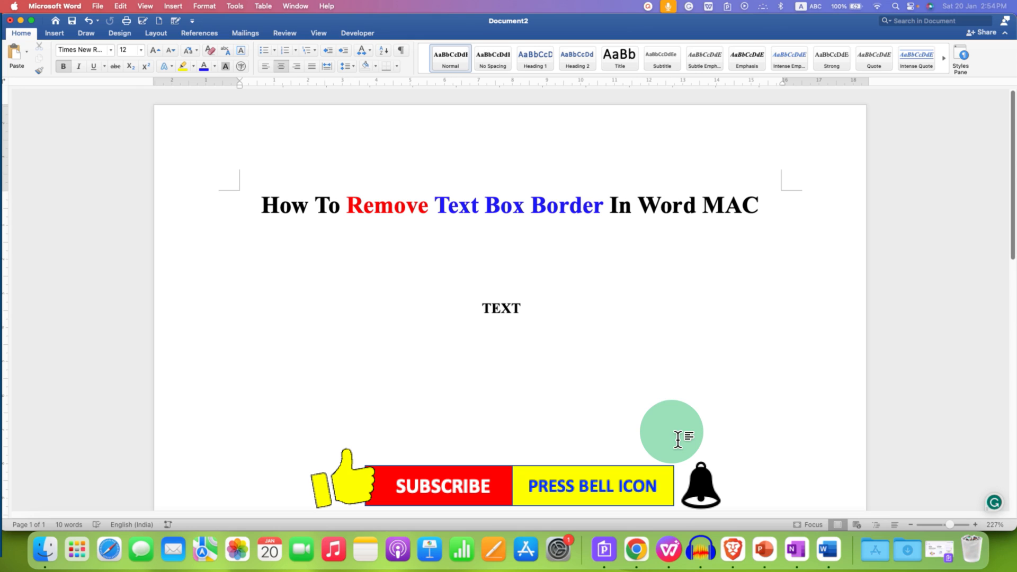
left_click(510, 227)
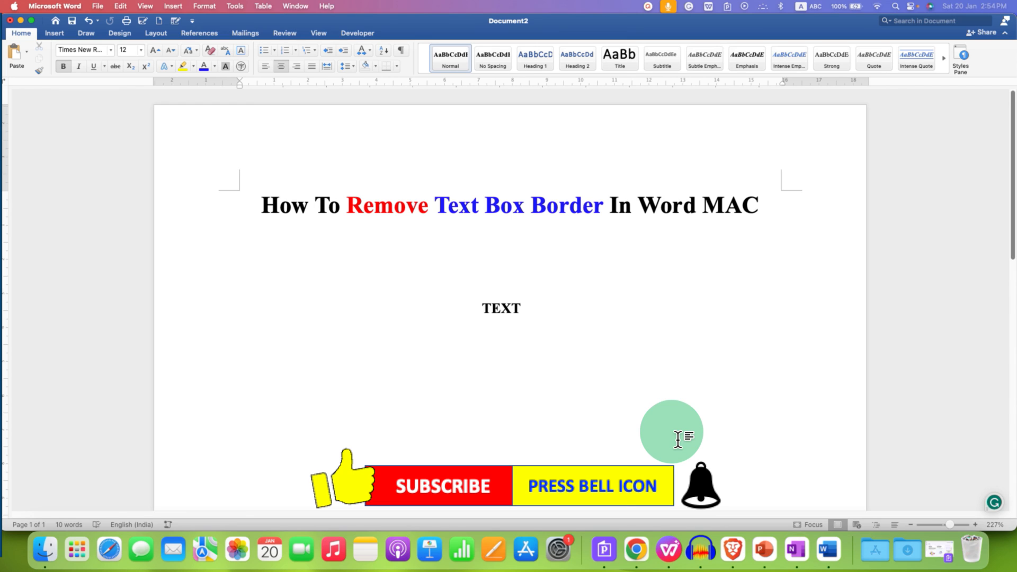
left_click(510, 226)
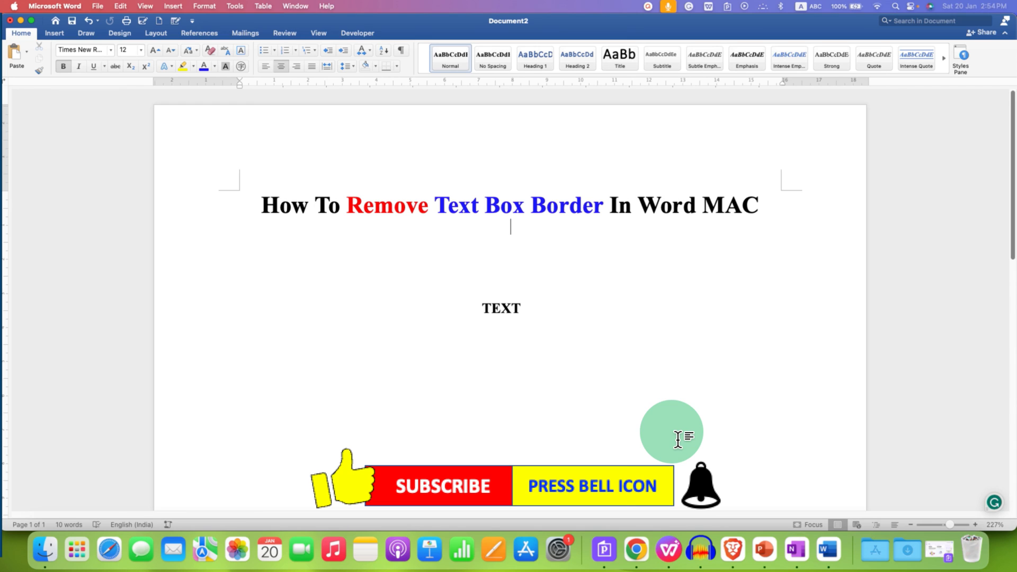